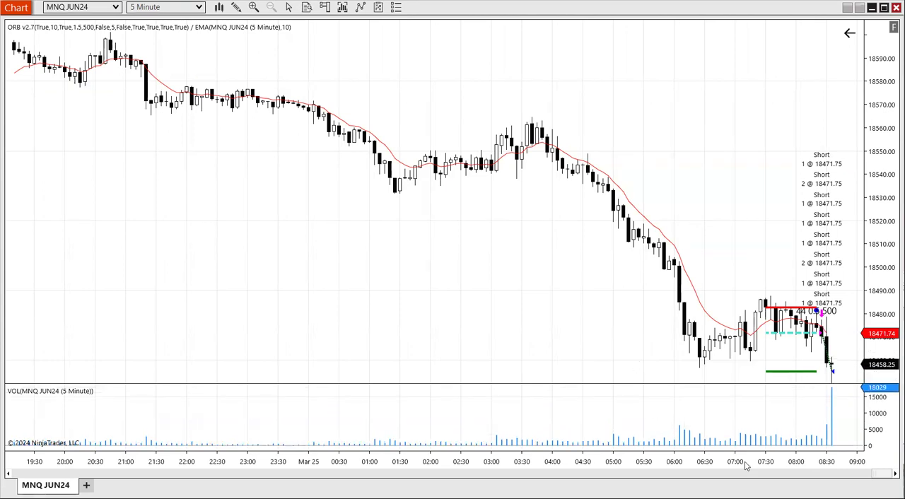
mouse_move(775, 402)
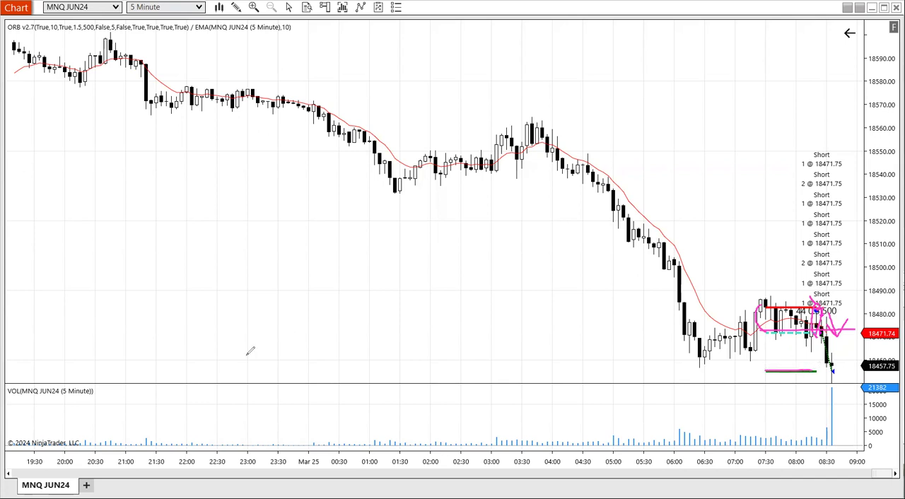
mouse_move(69, 331)
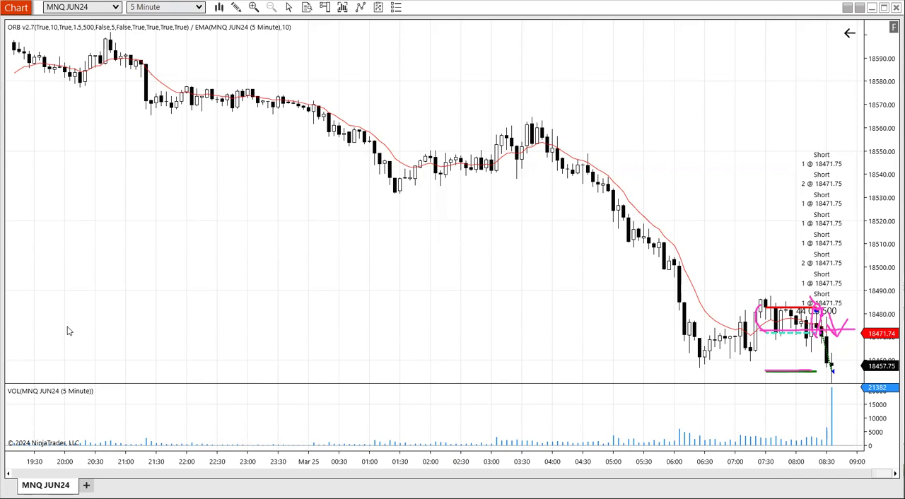
mouse_move(464, 80)
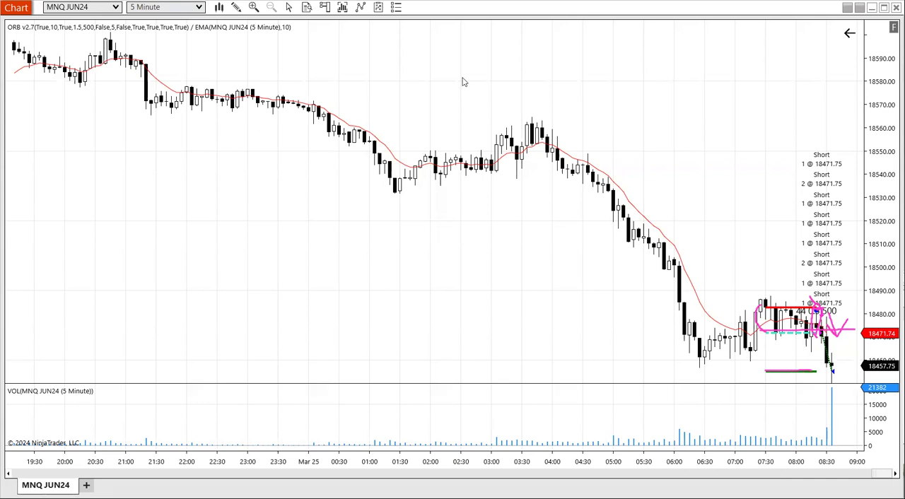
mouse_move(379, 17)
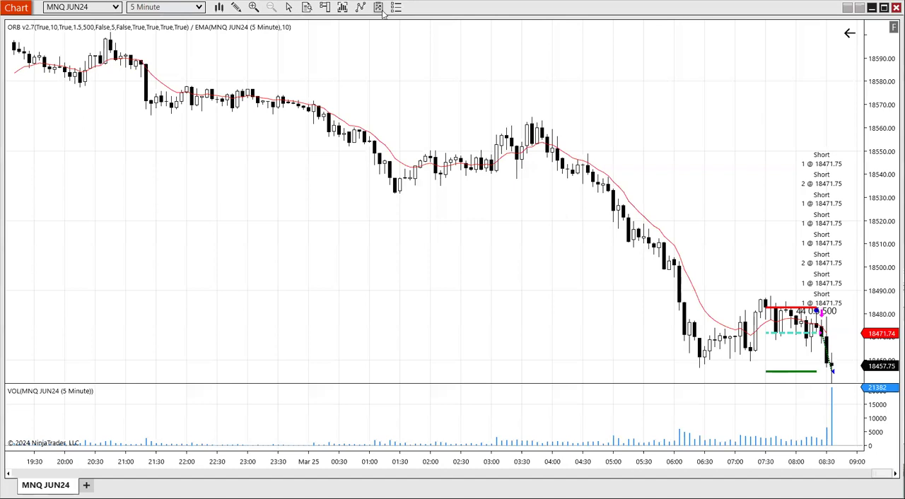
Disable the ORB v2.7 strategy by unticking Enabled so its properties unlock.
left_click(379, 7)
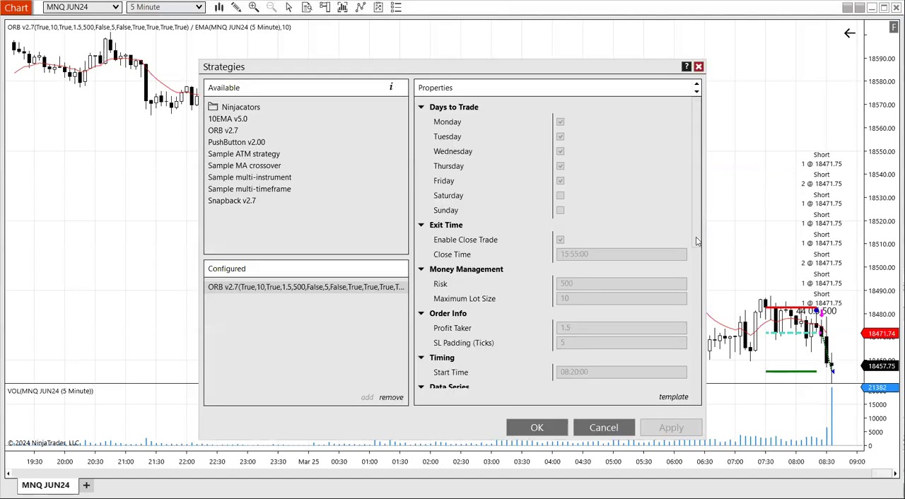
scroll("down", 3)
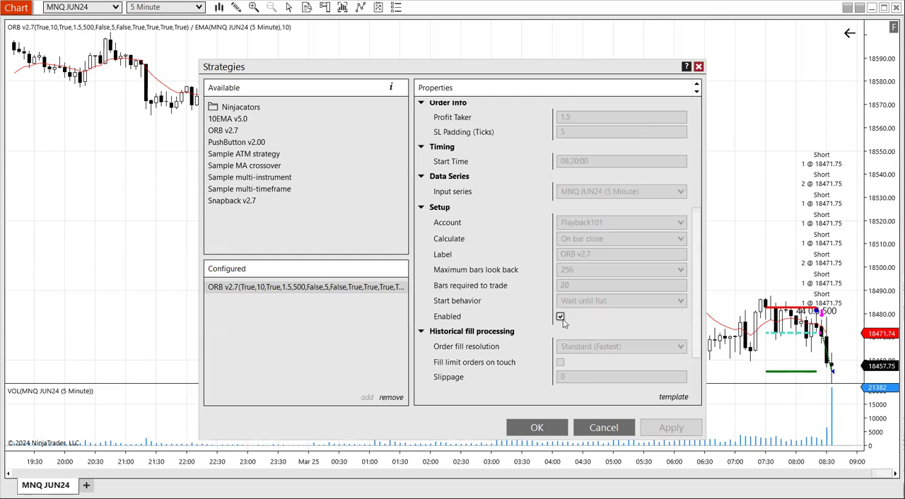
left_click(560, 317)
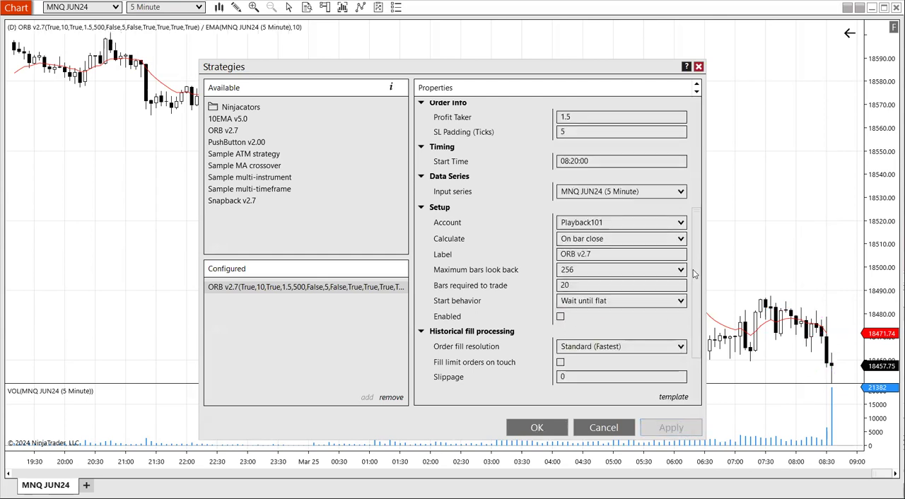
scroll("up", 3)
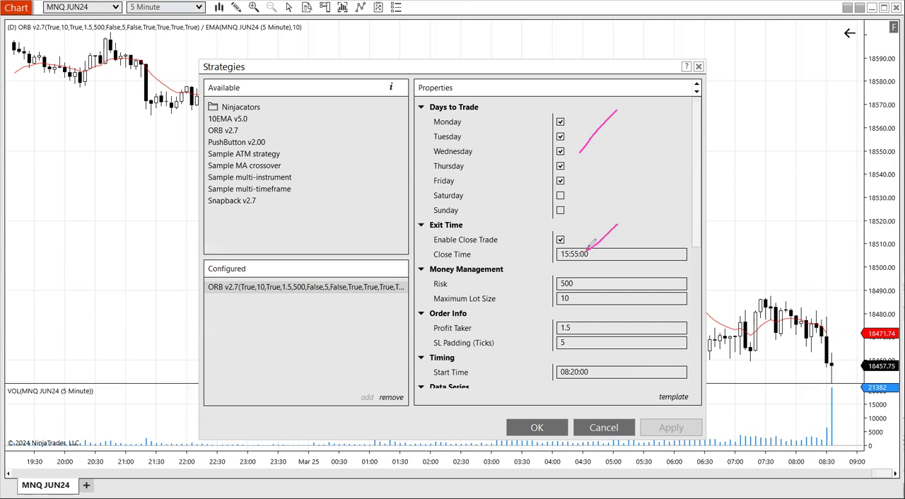
mouse_move(564, 234)
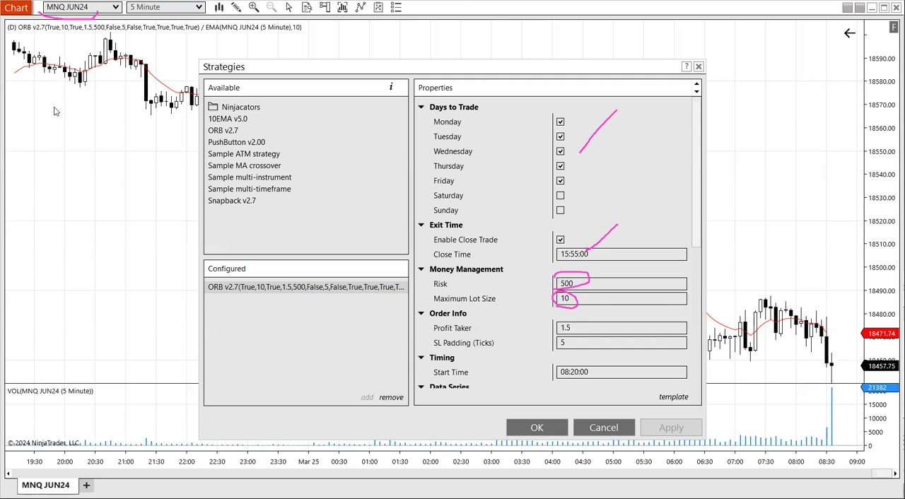
mouse_move(353, 33)
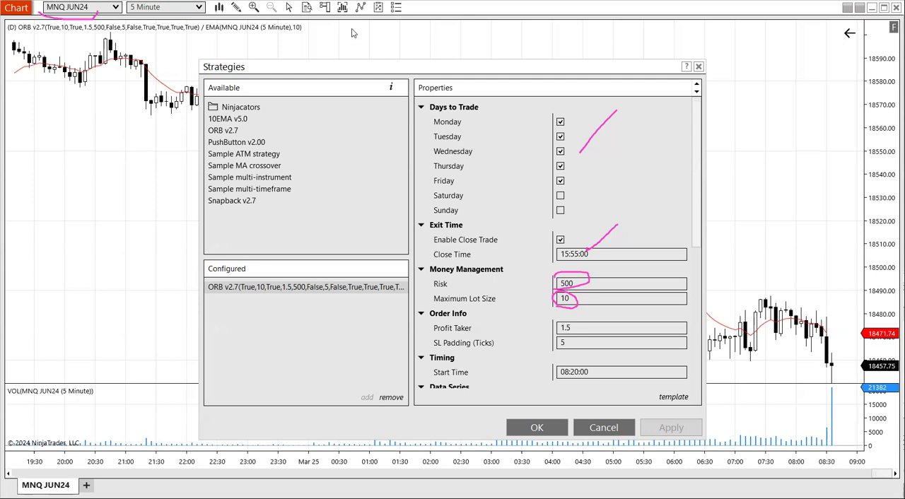
mouse_move(376, 240)
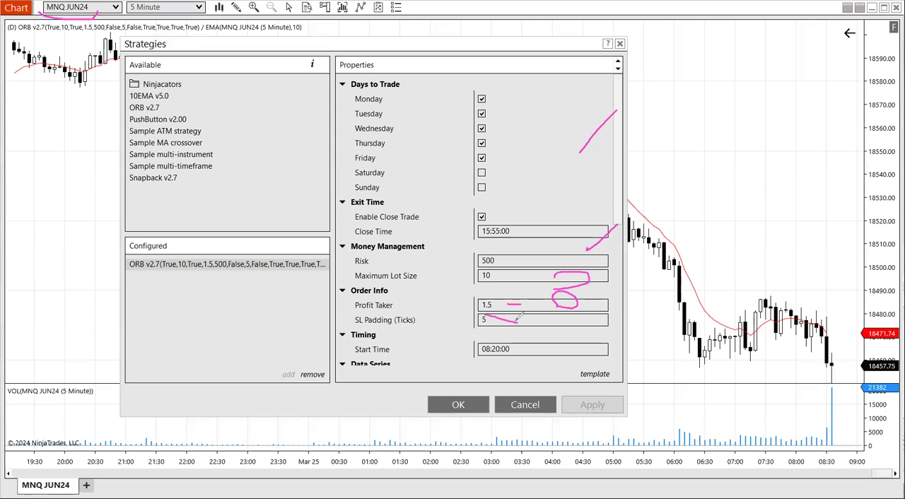
mouse_move(74, 327)
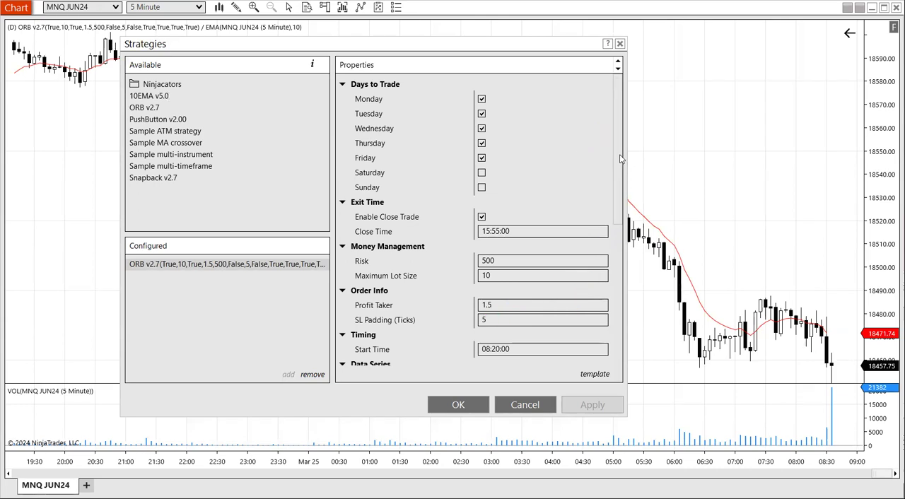
Review the remaining ORB properties including the 08:20:00 start time, then cancel without applying.
scroll("down", 3)
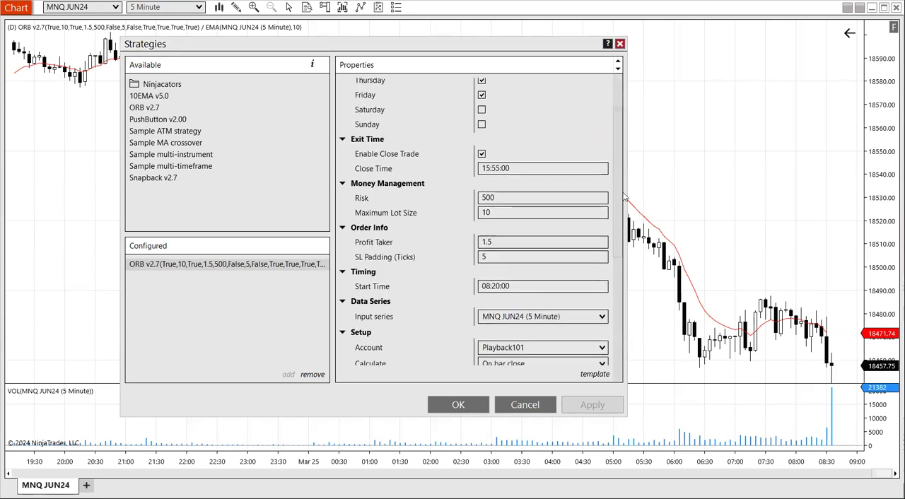
scroll("down", 3)
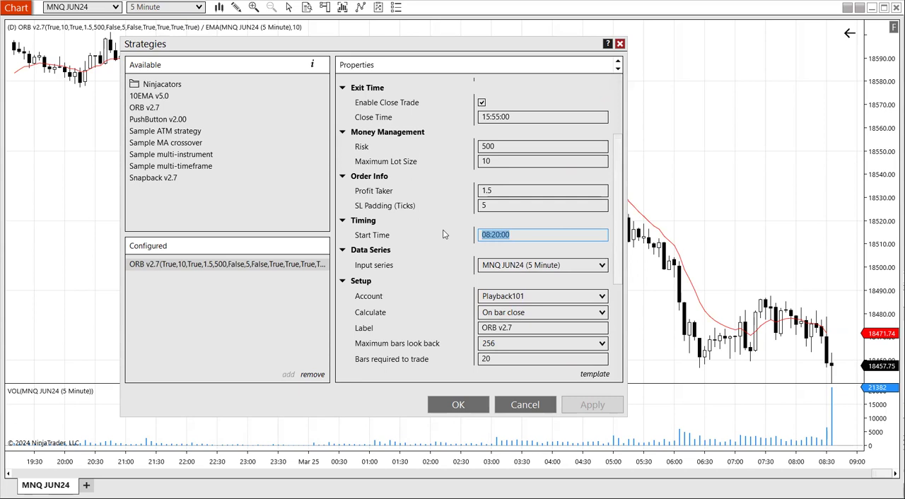
left_click(523, 235)
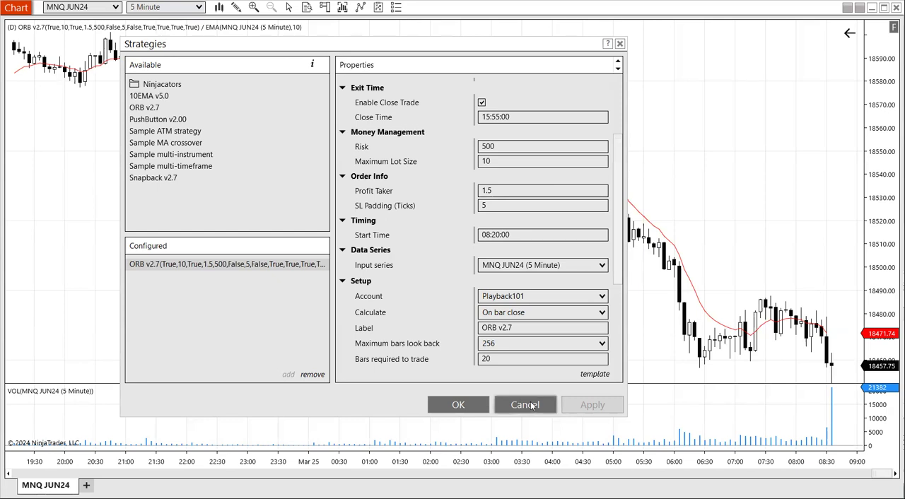
left_click(526, 405)
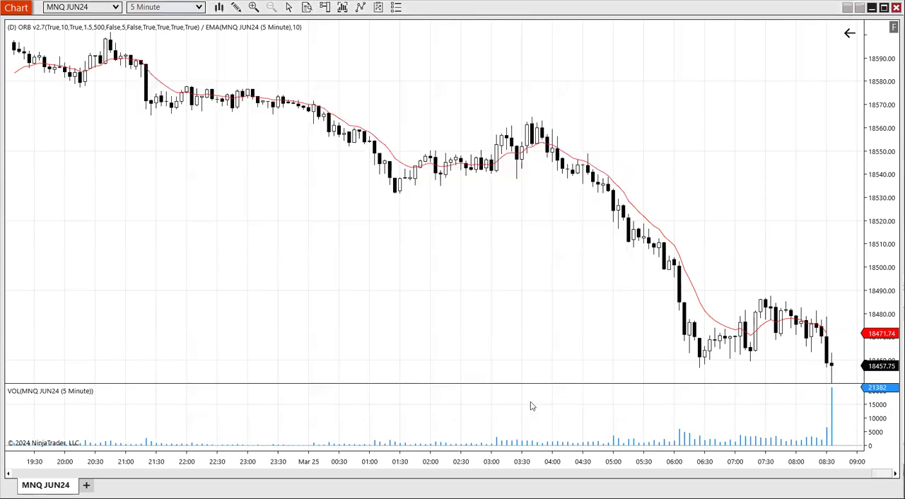